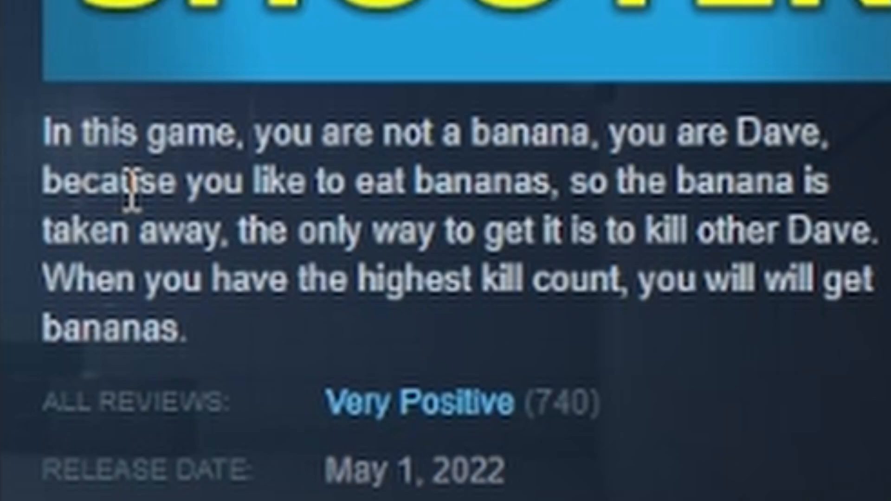
{"action": "mouse_move", "coordinate": [440, 128]}
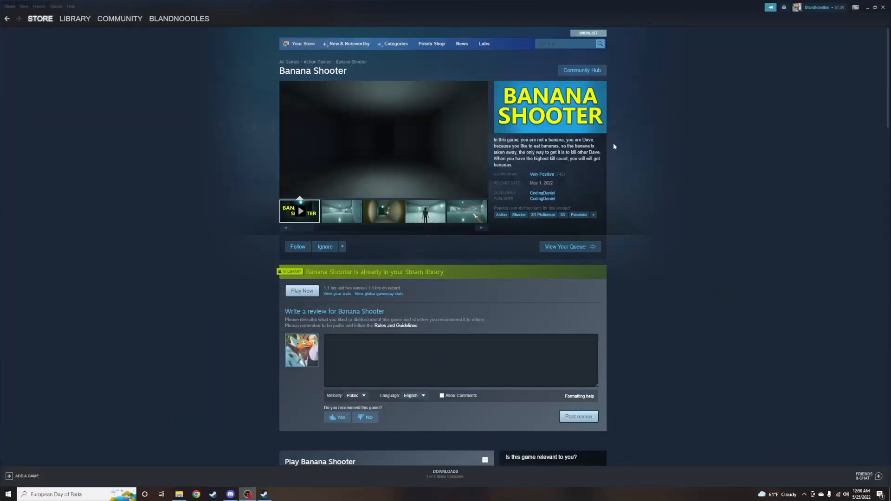
{"action": "mouse_move", "coordinate": [546, 326]}
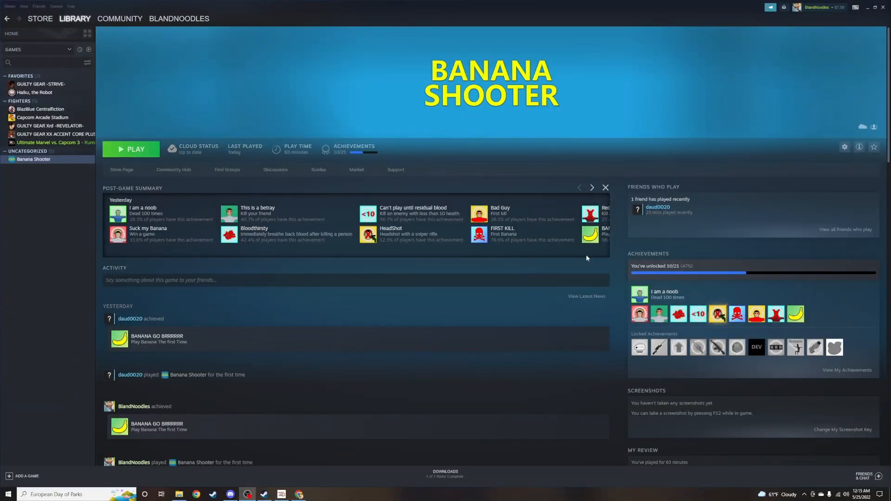
{"action": "mouse_move", "coordinate": [354, 105]}
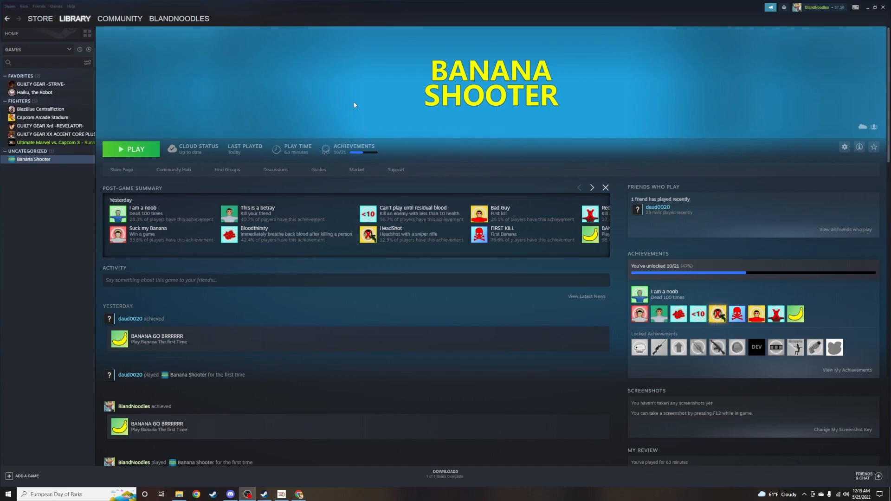
- Launch Banana Shooter from the Steam library games list
{"action": "left_click", "coordinate": [131, 148]}
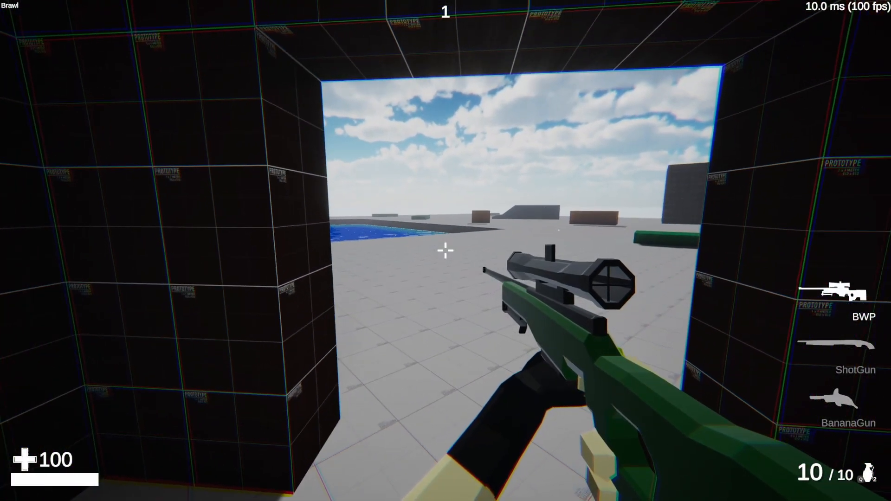
{"action": "mouse_move", "coordinate": [446, 249]}
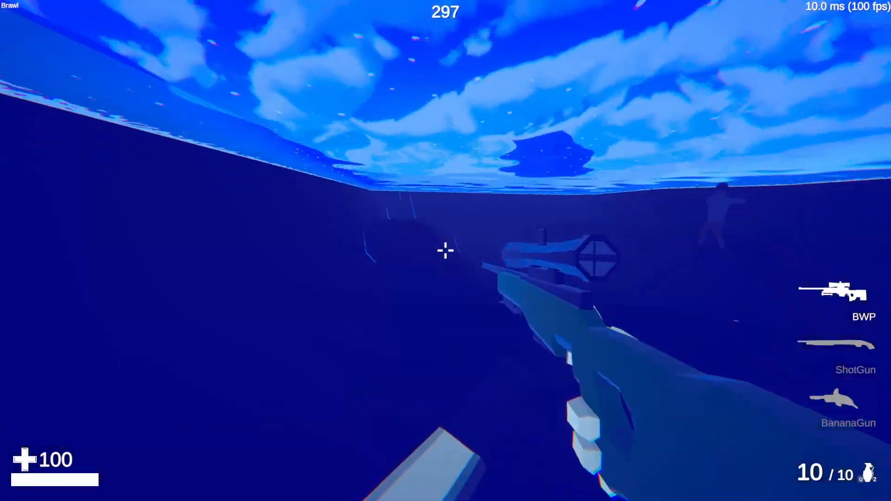
- Shoot opponents with the BWP sniper, then the BananaGun, until the round ends
{"action": "left_click", "coordinate": [445, 251]}
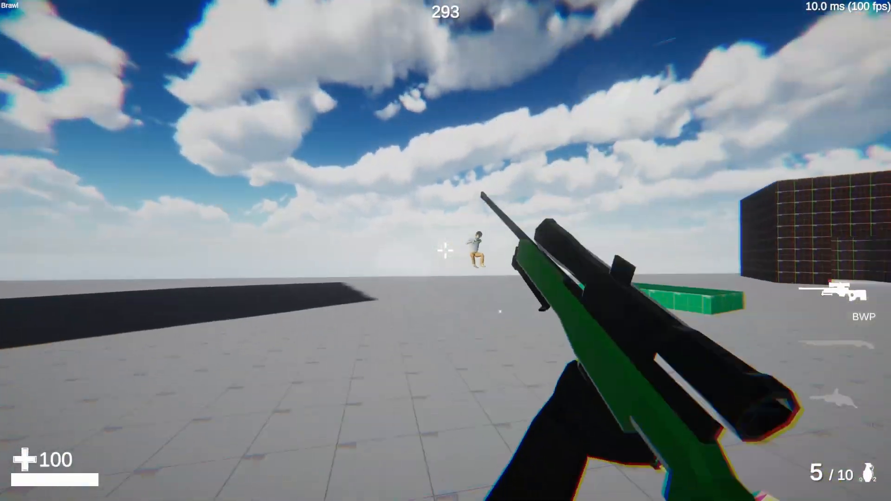
{"action": "left_click", "coordinate": [445, 251]}
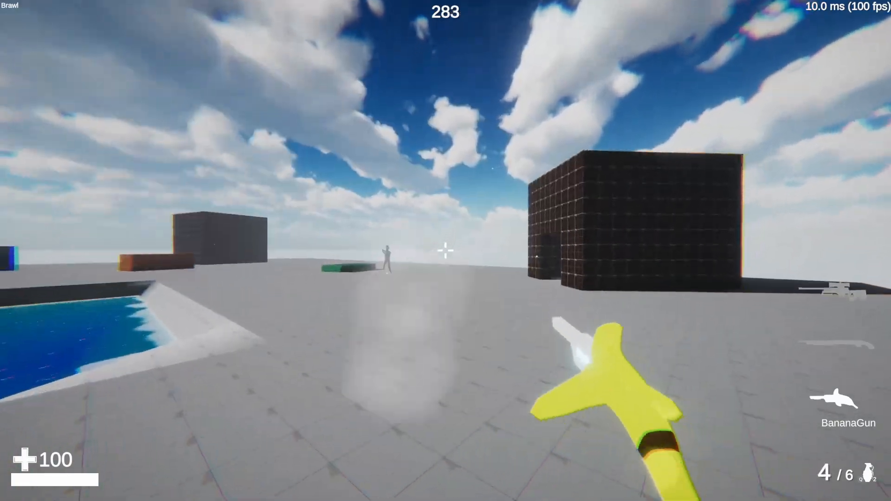
{"action": "left_click", "coordinate": [445, 250]}
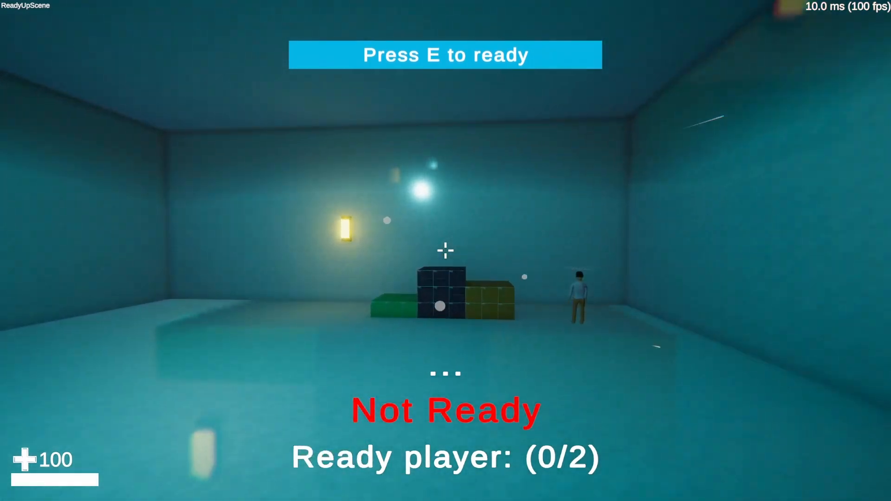
- Ready up with E so the Brawl match loads
{"action": "key", "text": "e"}
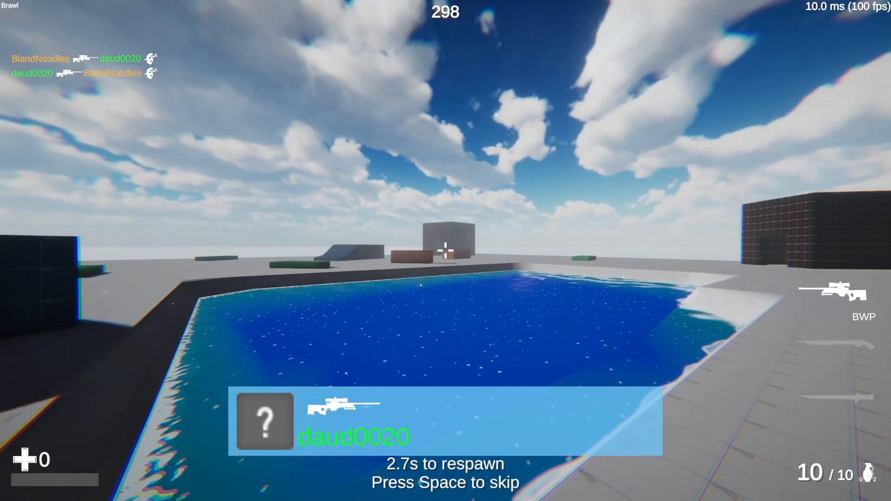
- Skip the respawn countdown and snipe the opponent, including one jumping in the sky
{"action": "key", "text": "space"}
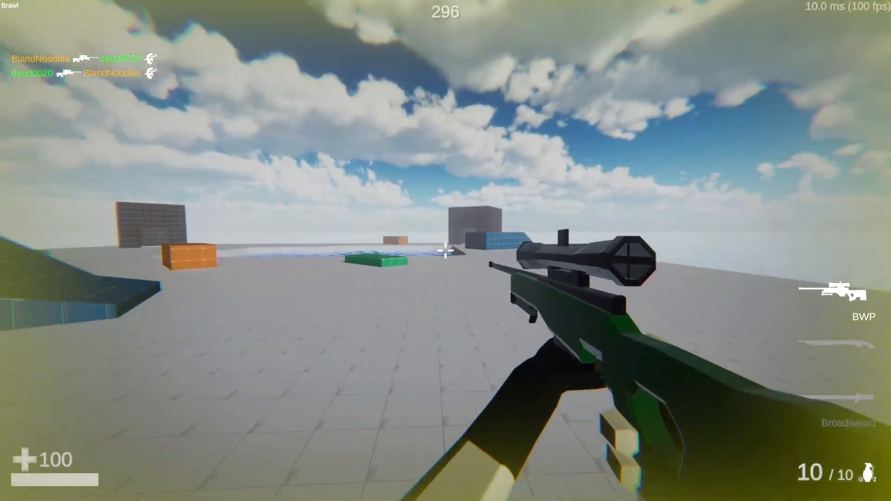
{"action": "left_click", "coordinate": [445, 251]}
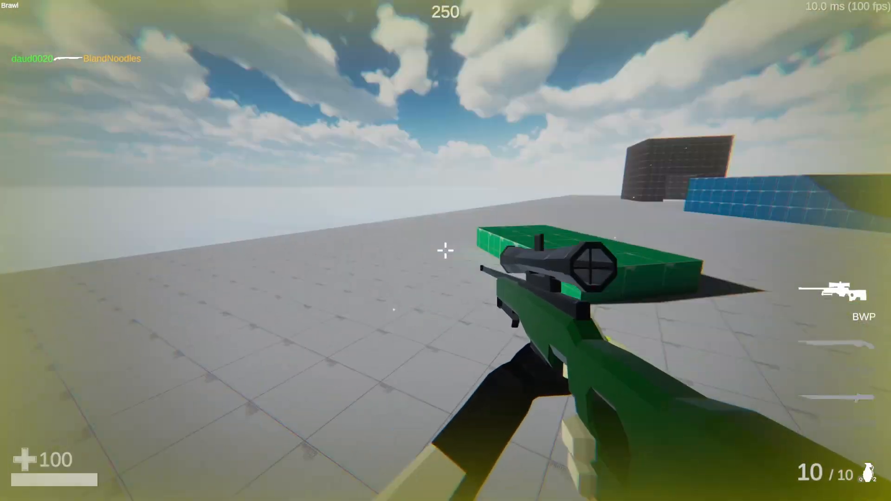
{"action": "left_click", "coordinate": [445, 249]}
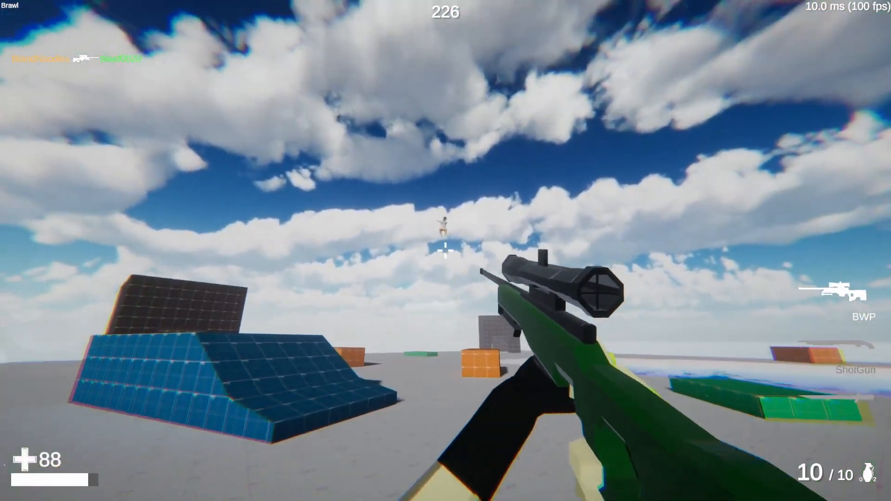
{"action": "left_click", "coordinate": [446, 251]}
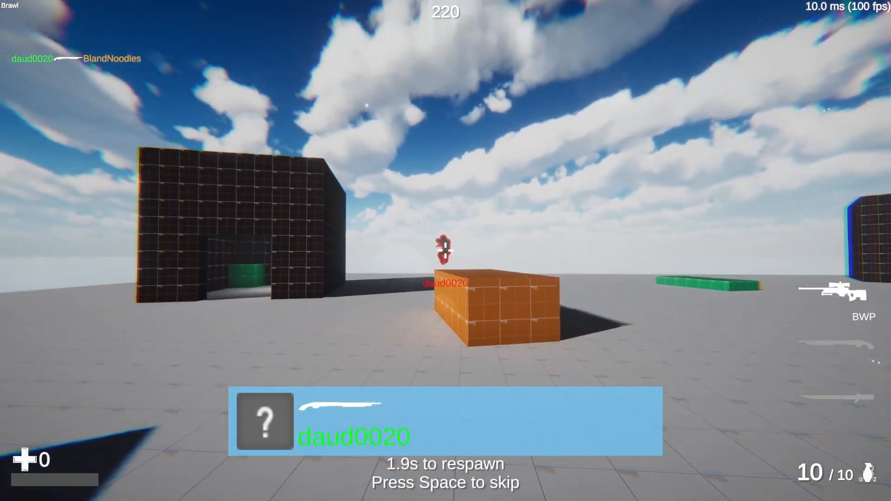
- Respawn again, fire the shotgun at the opponent, then scope in and out with the sniper
{"action": "key", "text": "space"}
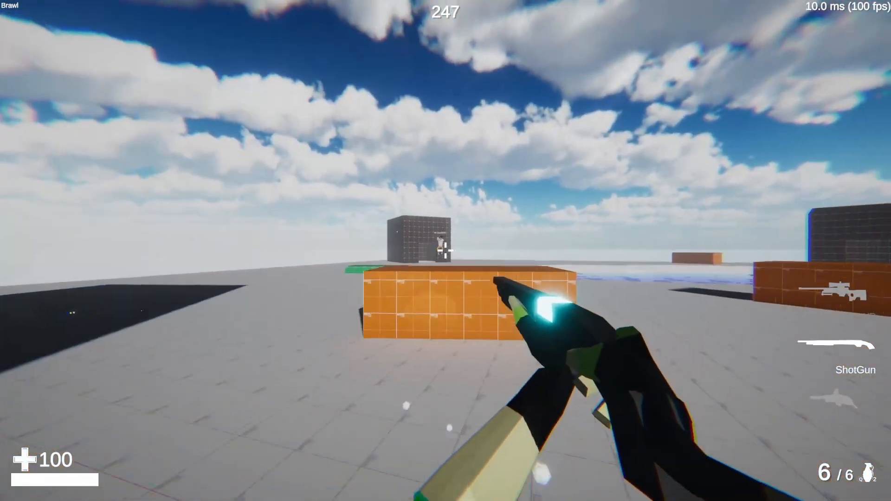
{"action": "left_click", "coordinate": [446, 251]}
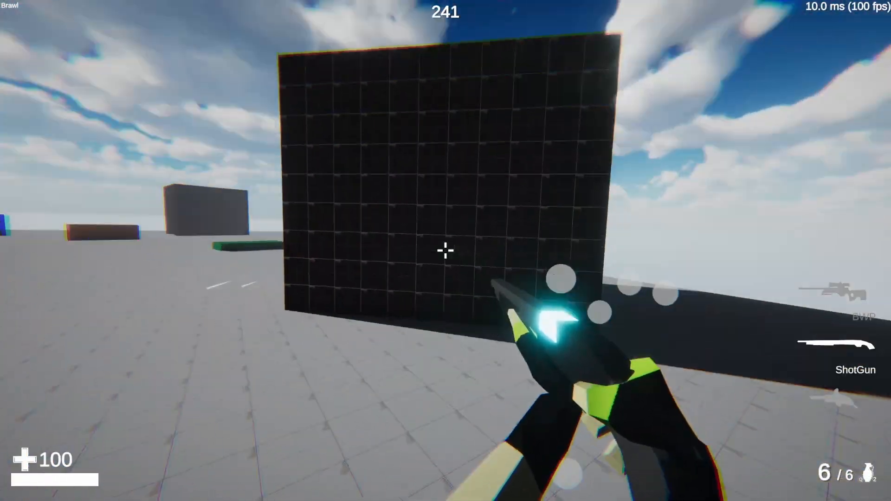
{"action": "right_click", "coordinate": [446, 251]}
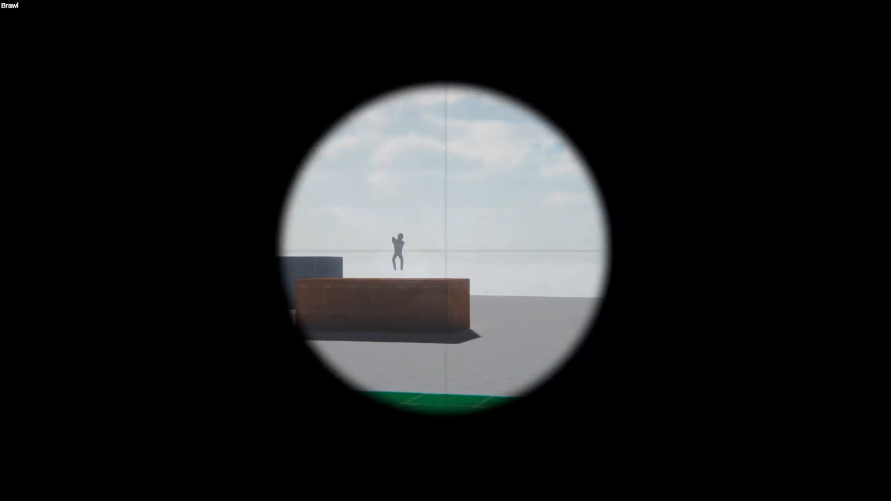
{"action": "right_click", "coordinate": [446, 251]}
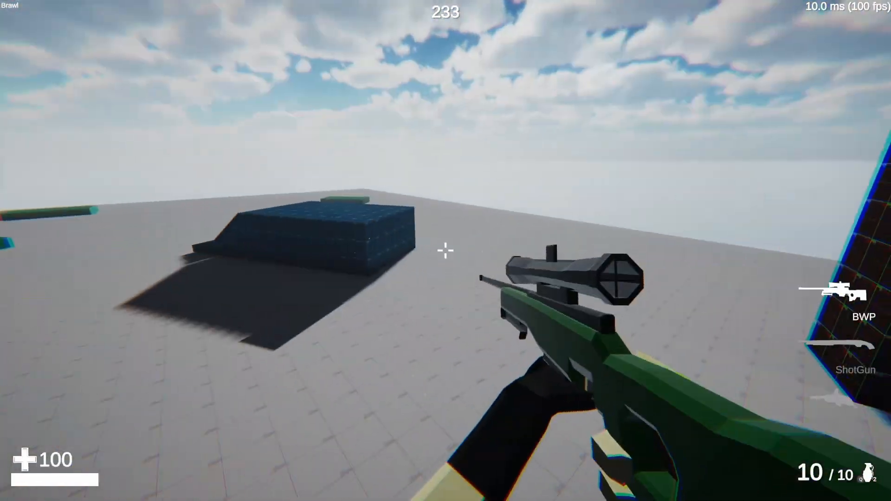
- Fire the sniper, scope in and take another scoped shot
{"action": "left_click", "coordinate": [445, 249]}
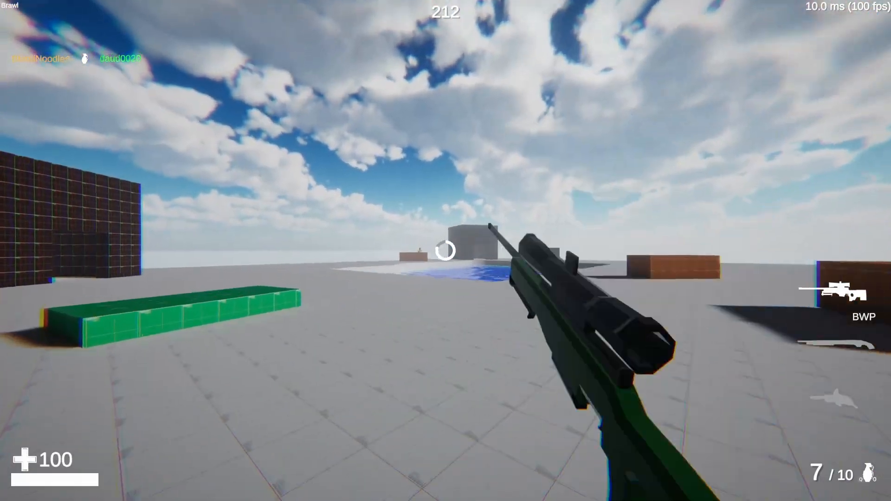
{"action": "right_click", "coordinate": [446, 251]}
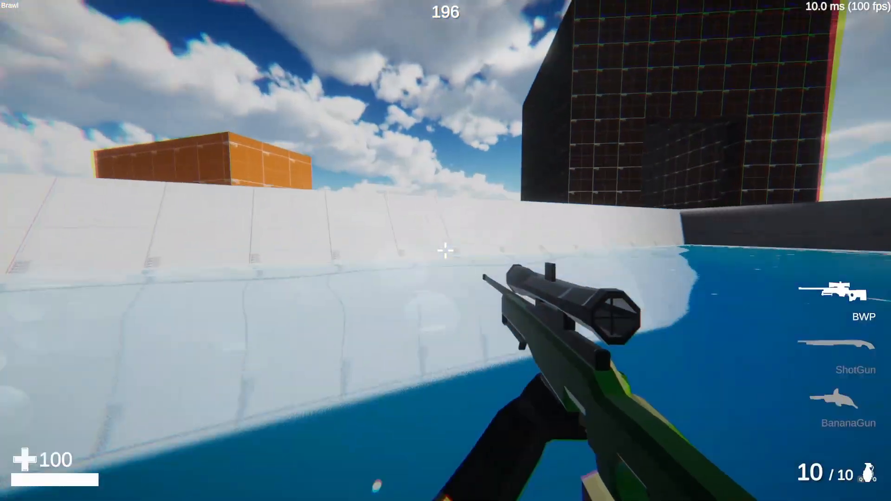
{"action": "left_click", "coordinate": [445, 248]}
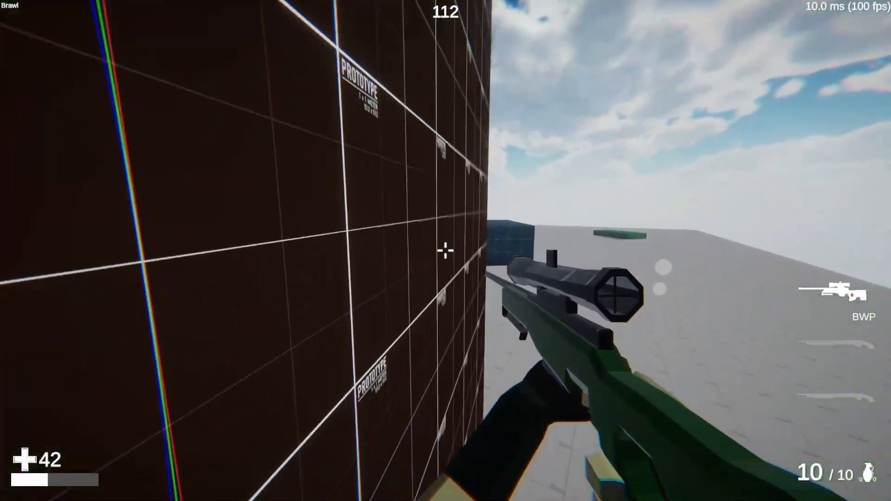
- Snipe the opponent near the wall and blue ramp, then shotgun them leaping overhead
{"action": "left_click", "coordinate": [445, 250]}
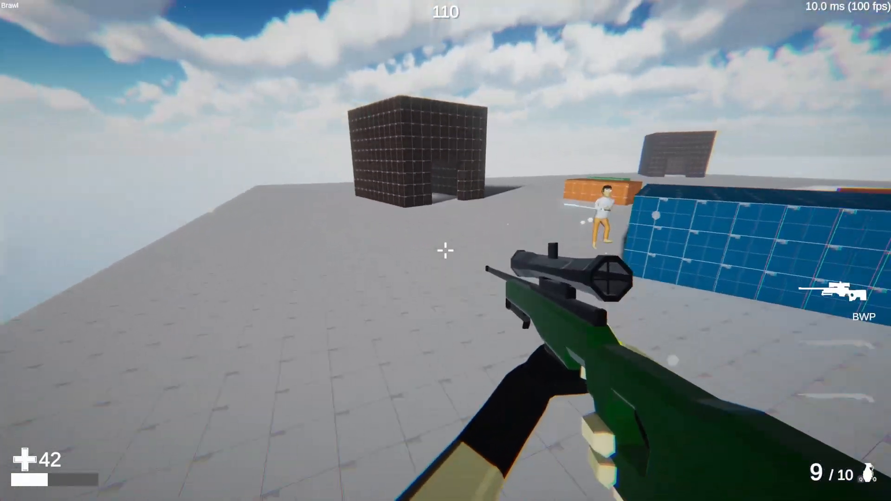
{"action": "left_click", "coordinate": [445, 249]}
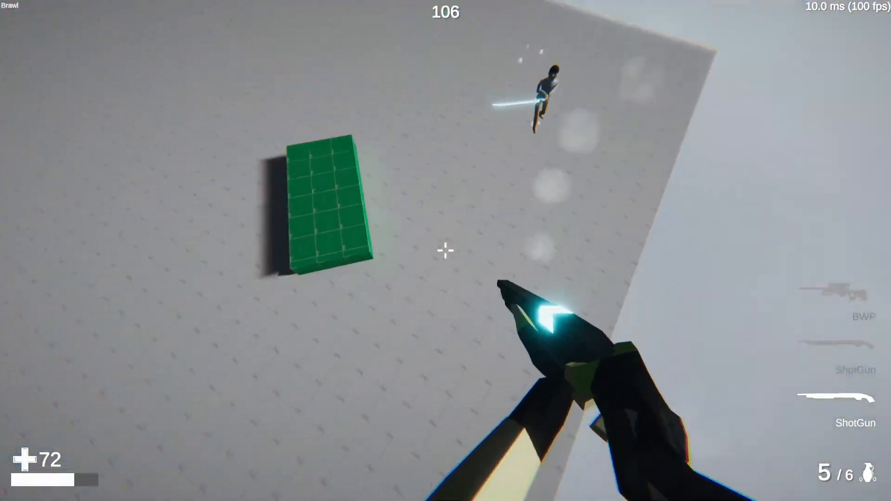
{"action": "left_click", "coordinate": [446, 251]}
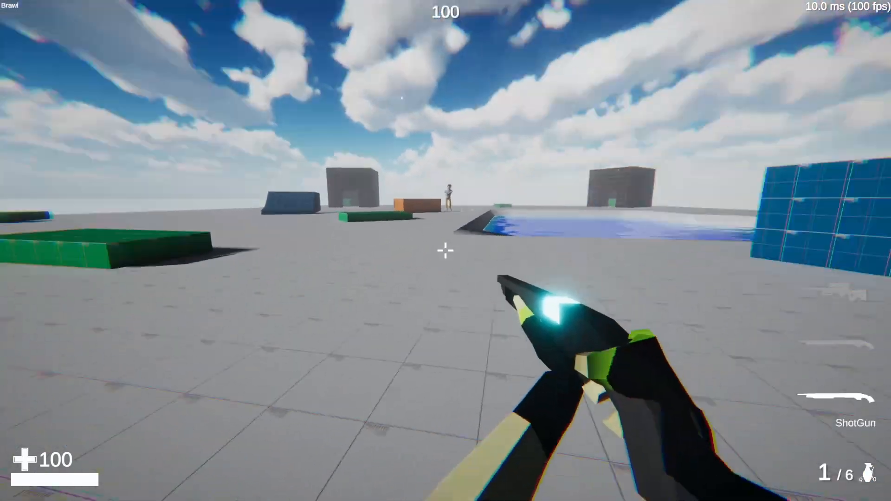
- Shotgun the opponent, then aim across the water and snipe the distant target
{"action": "left_click", "coordinate": [445, 249]}
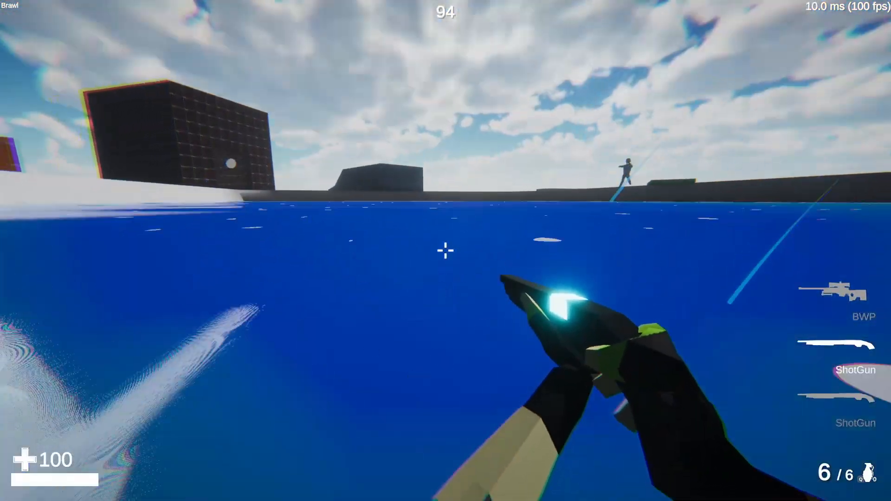
{"action": "right_click", "coordinate": [445, 251]}
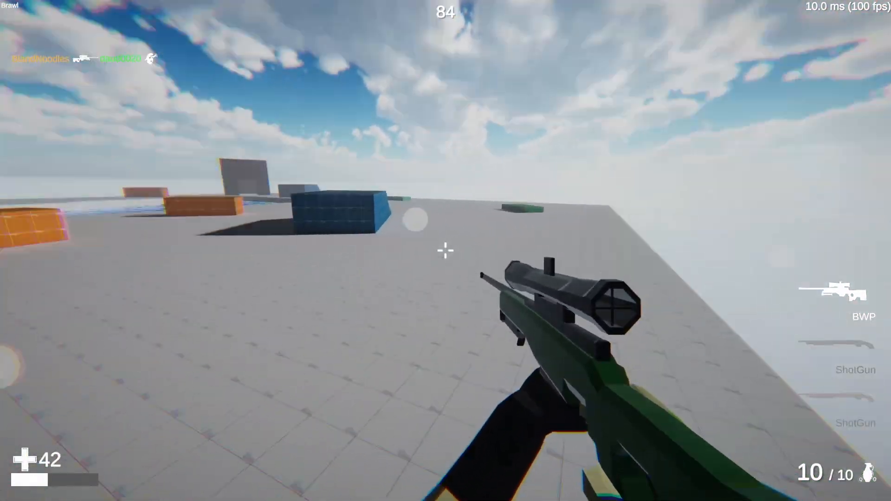
{"action": "left_click", "coordinate": [445, 250]}
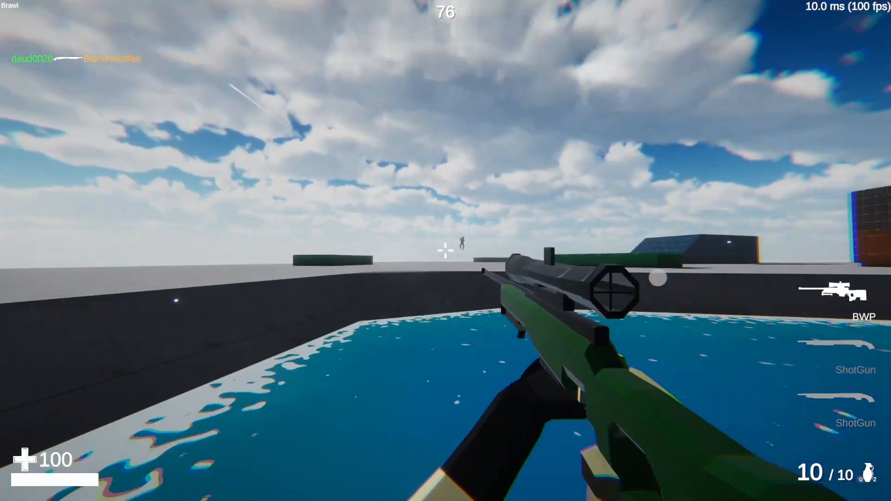
{"action": "left_click", "coordinate": [445, 250]}
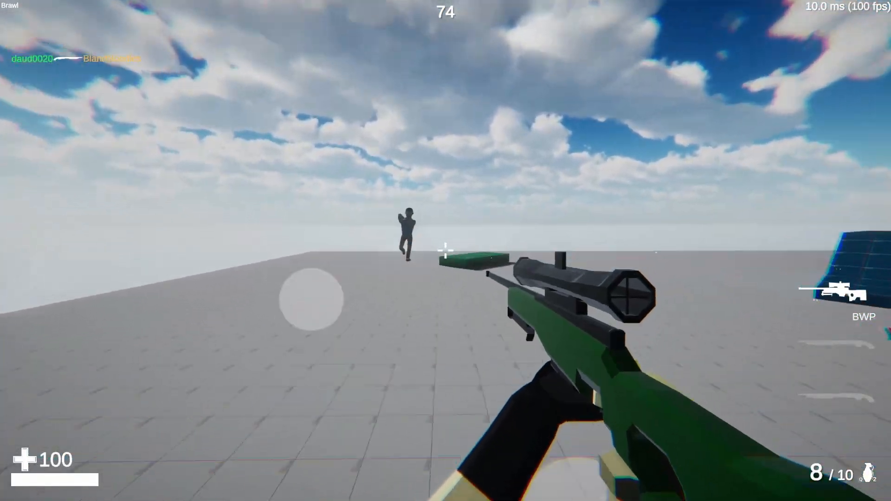
- Keep sniping the approaching opponent until finishing them off airborne at the map edge
{"action": "left_click", "coordinate": [446, 251]}
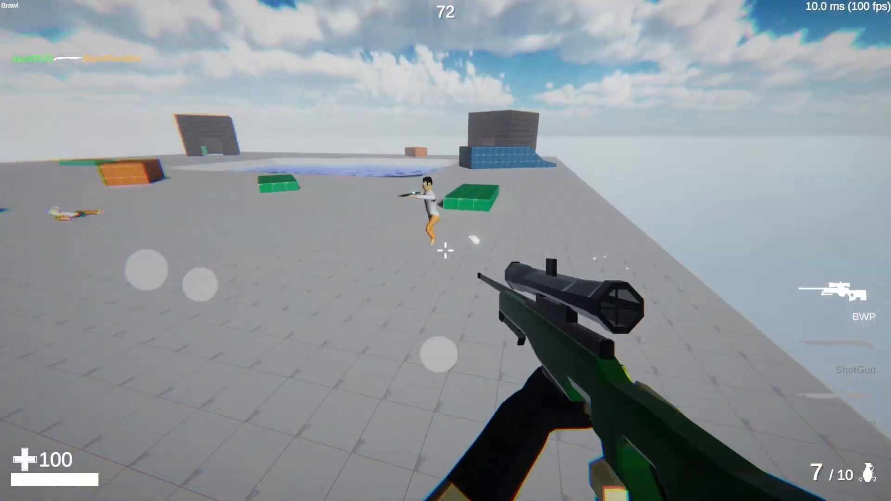
{"action": "left_click", "coordinate": [446, 251]}
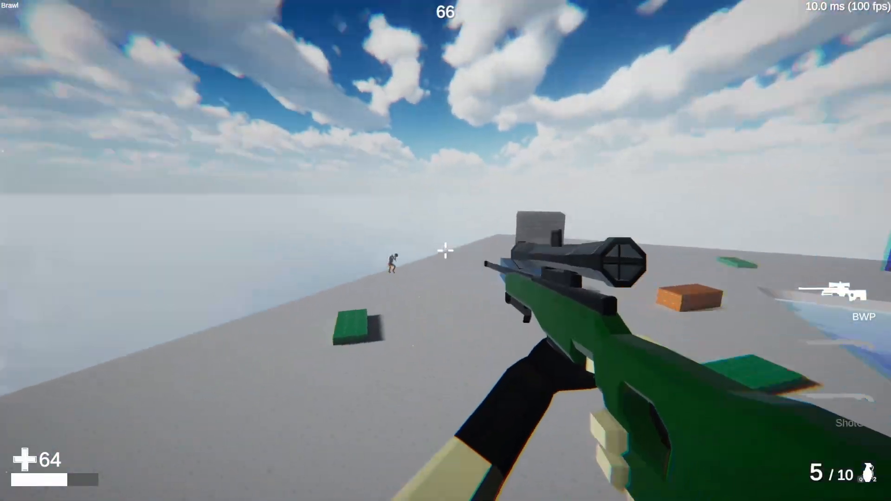
{"action": "left_click", "coordinate": [445, 251]}
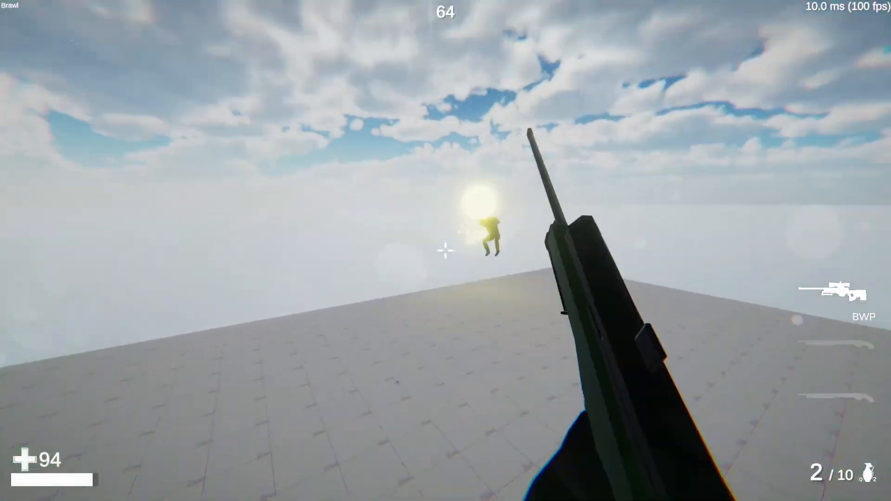
{"action": "left_click", "coordinate": [446, 251]}
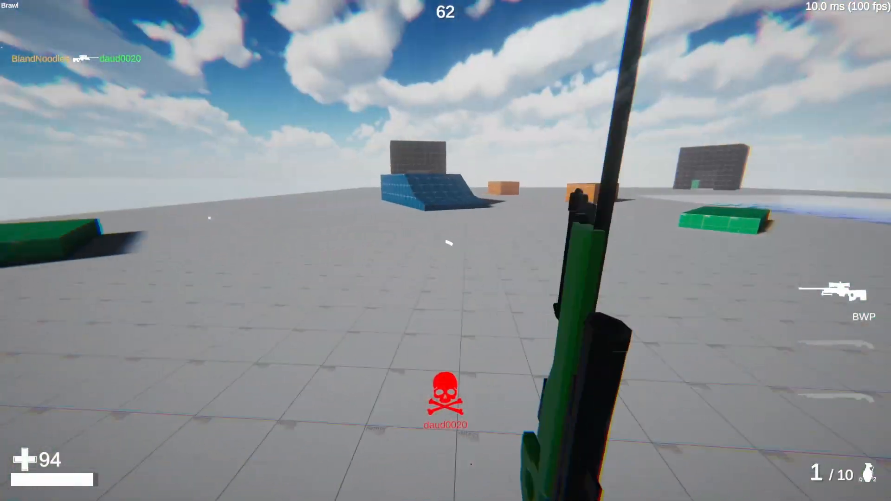